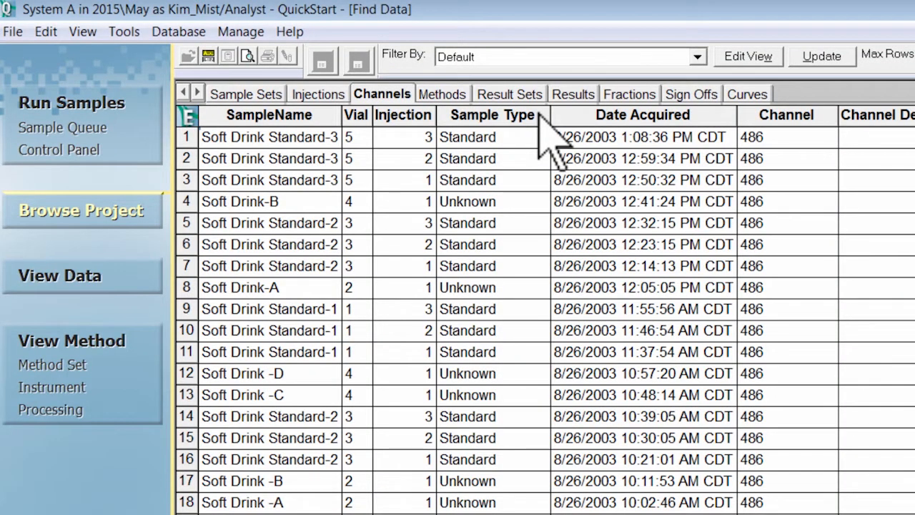
# Sort the Channels table alphabetically by SampleName so Coffee comes first.
pyautogui.click(642, 115)
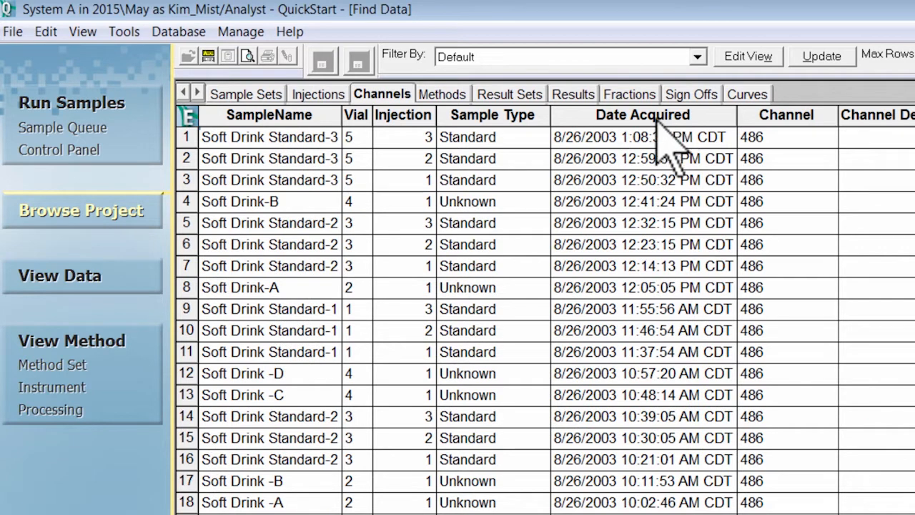
pyautogui.moveTo(635, 171)
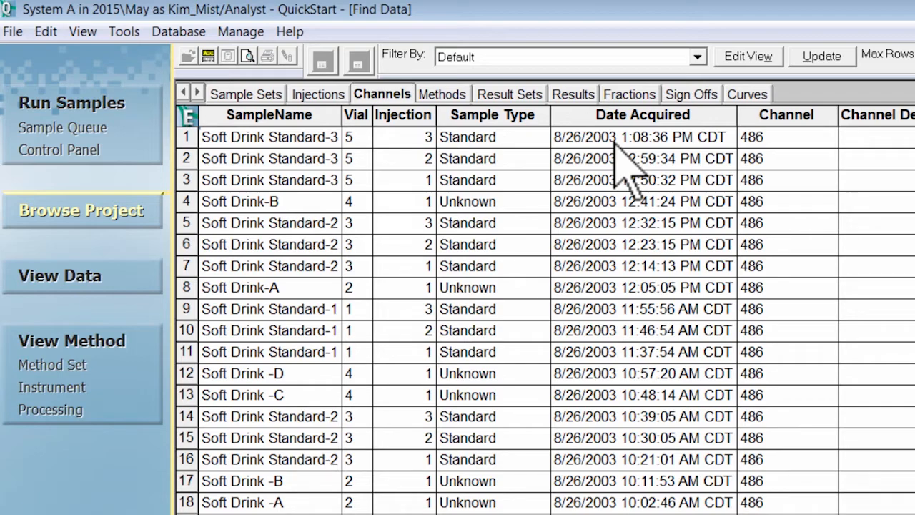
pyautogui.click(268, 114)
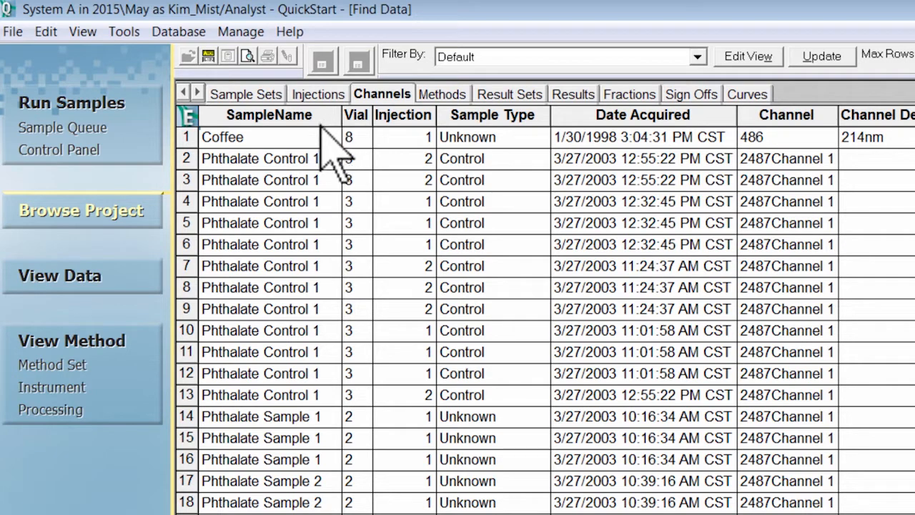
# Select the Coffee row and bring up its View As actions to reach Results.
pyautogui.click(223, 137)
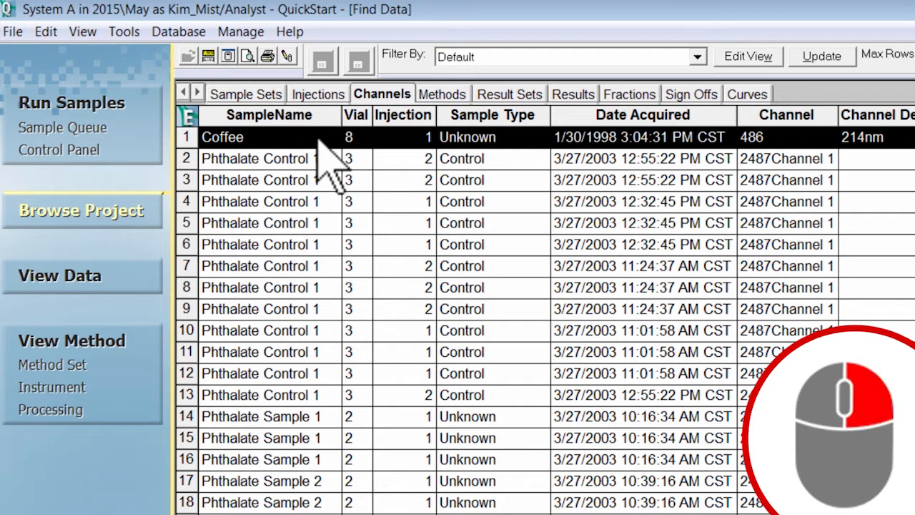
pyautogui.rightClick(321, 137)
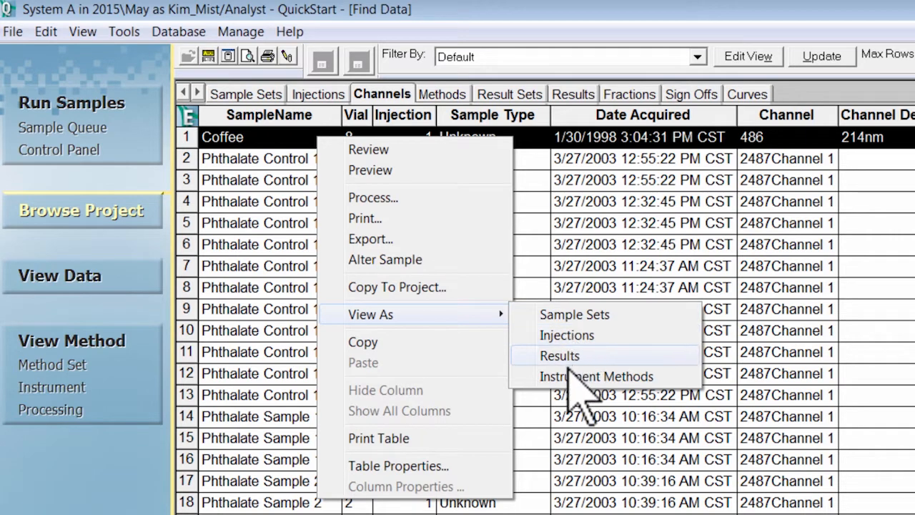
pyautogui.moveTo(586, 376)
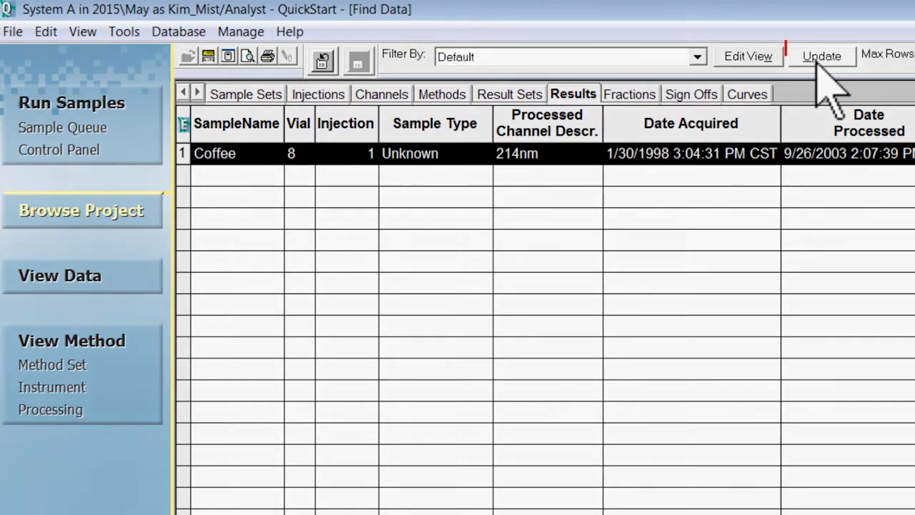
# Update the Results table so all the project's Phthalate results are listed.
pyautogui.click(822, 56)
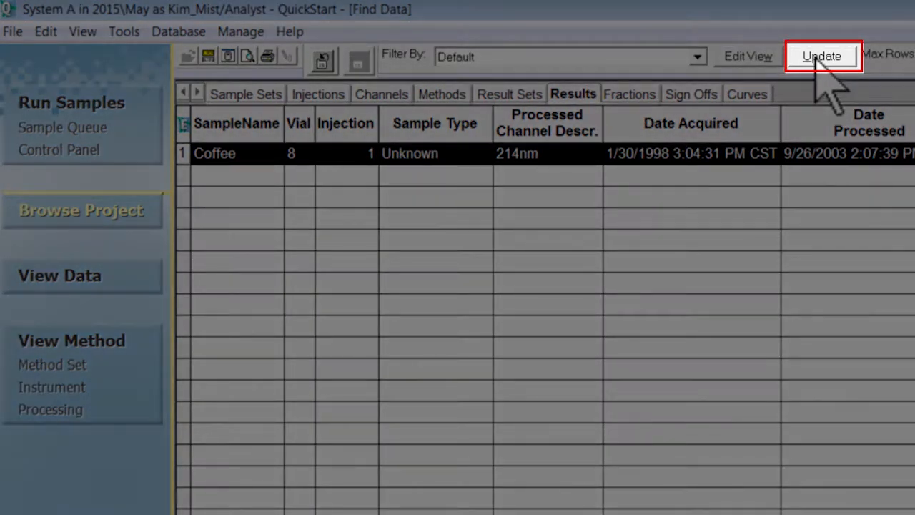
pyautogui.click(820, 56)
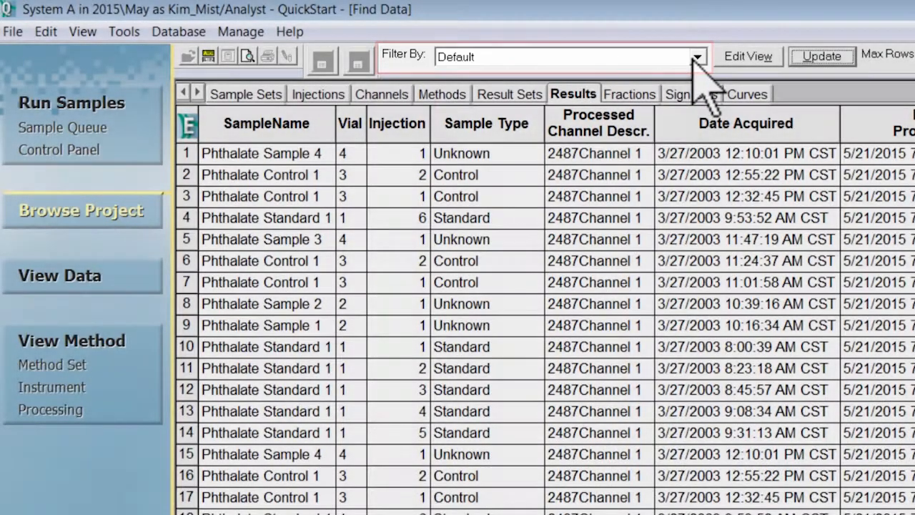
# Choose the Select Sample Name filter from the Filter By list.
pyautogui.click(696, 57)
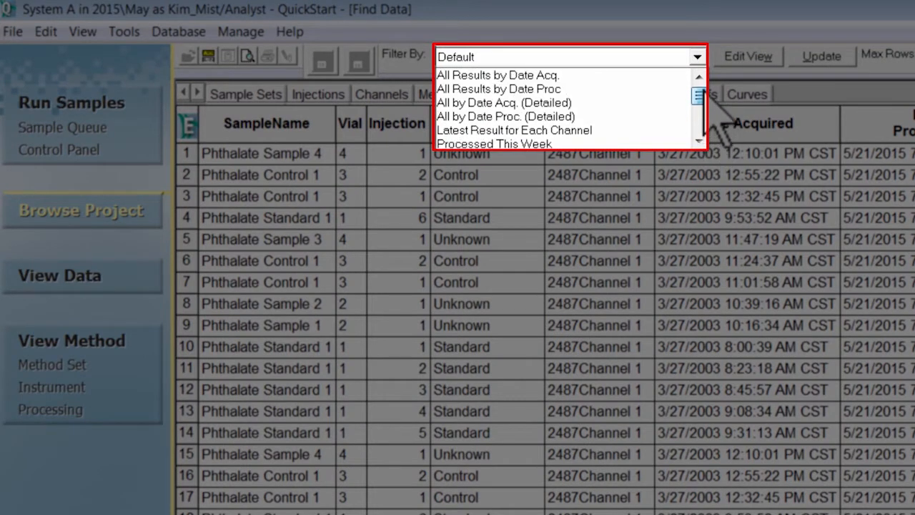
pyautogui.scroll(-3)
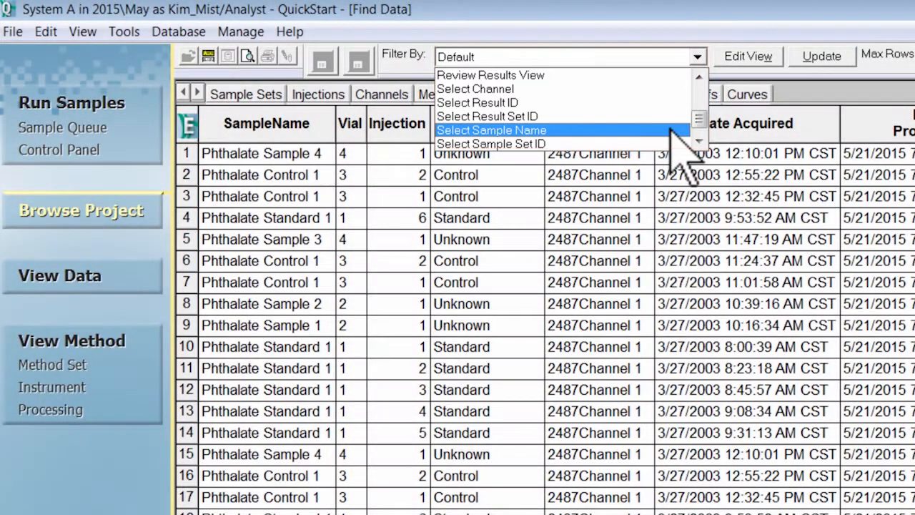
pyautogui.click(492, 129)
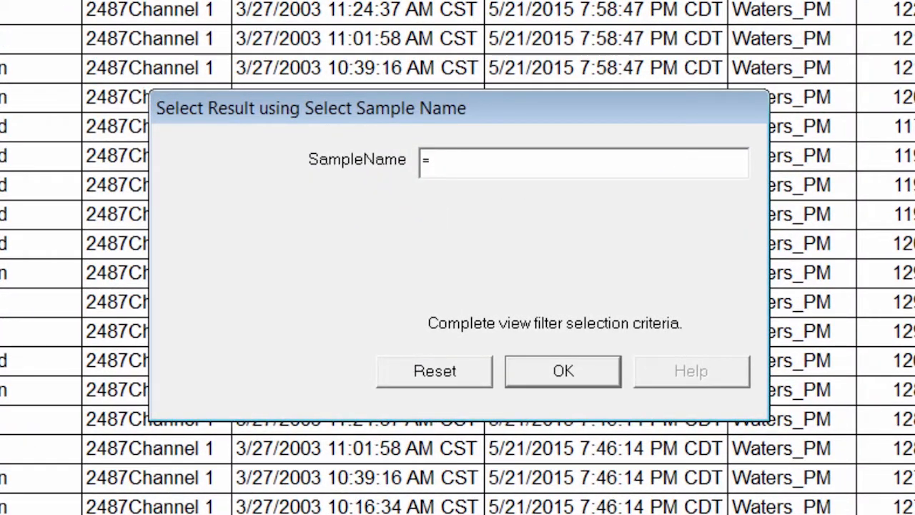
# Enter Coffee as the SampleName criterion and apply it, leaving only the Coffee result.
pyautogui.click(583, 162)
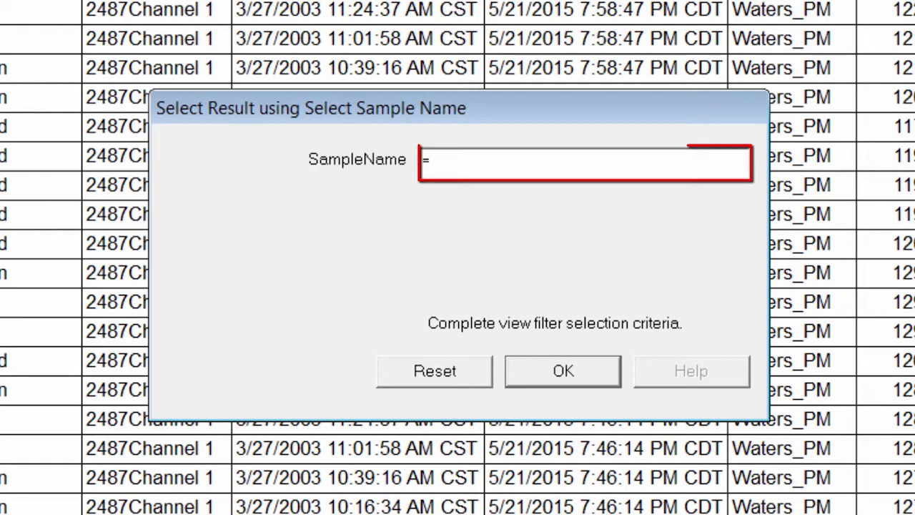
pyautogui.click(585, 163)
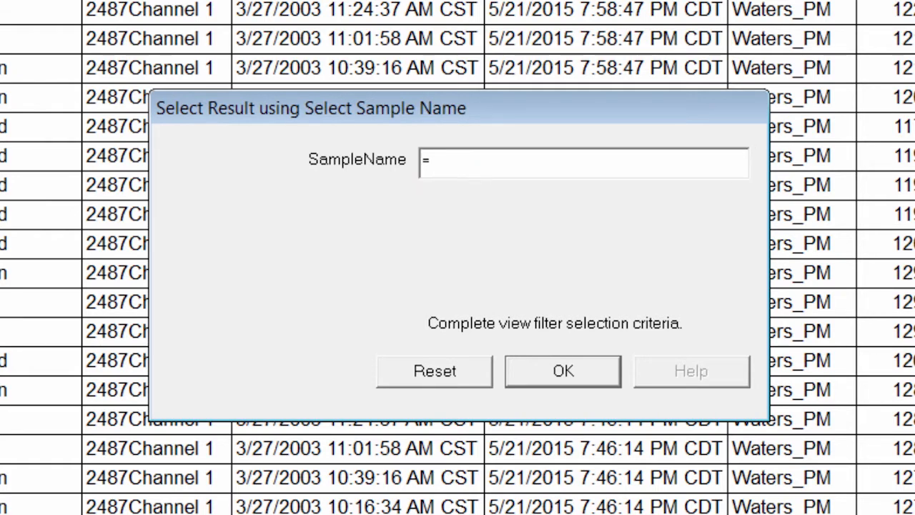
pyautogui.write('Coffee')
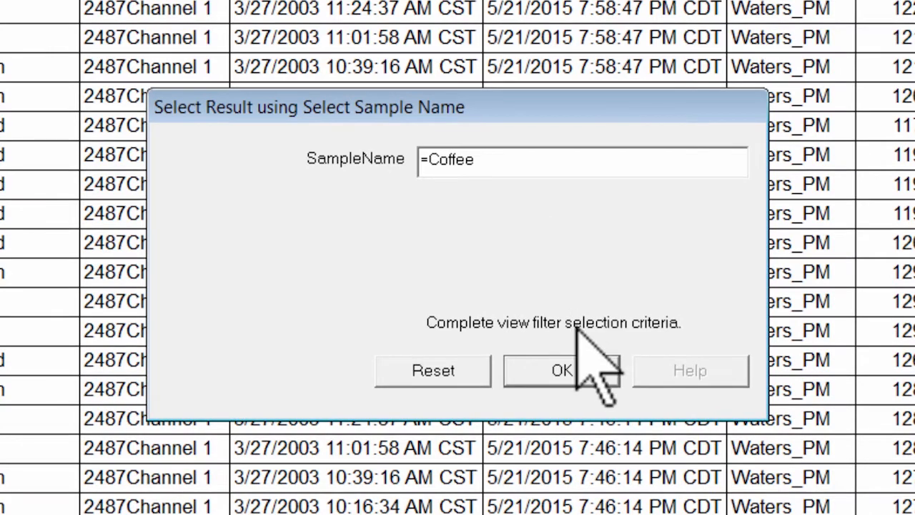
pyautogui.click(562, 369)
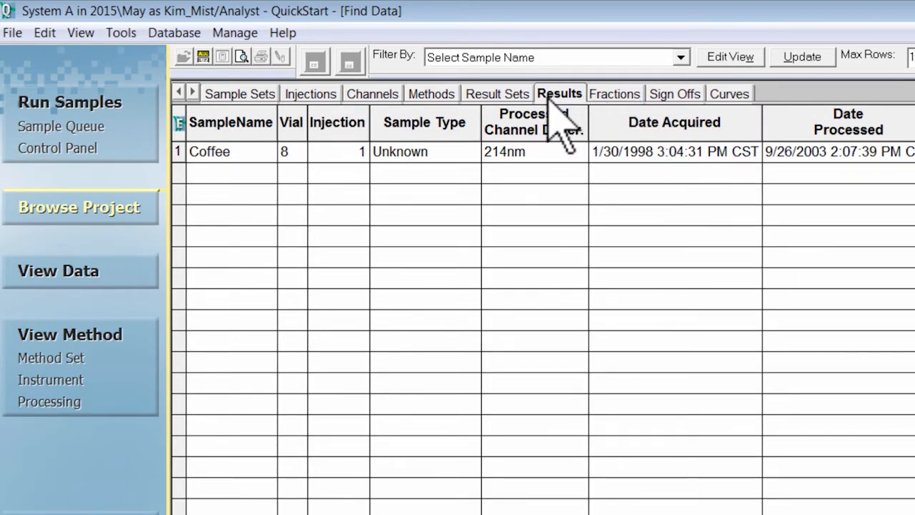
# Reapply the filter with an empty SampleName to restore all Phthalate results.
pyautogui.click(495, 94)
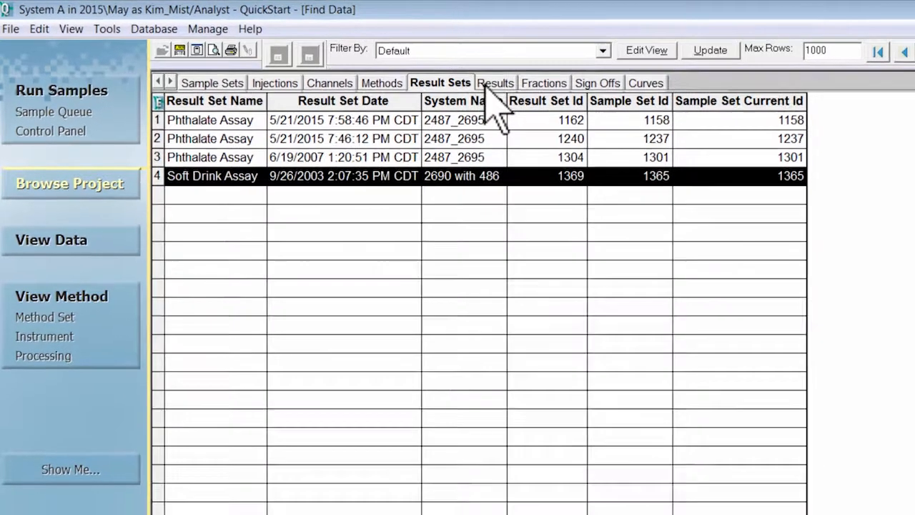
pyautogui.click(495, 81)
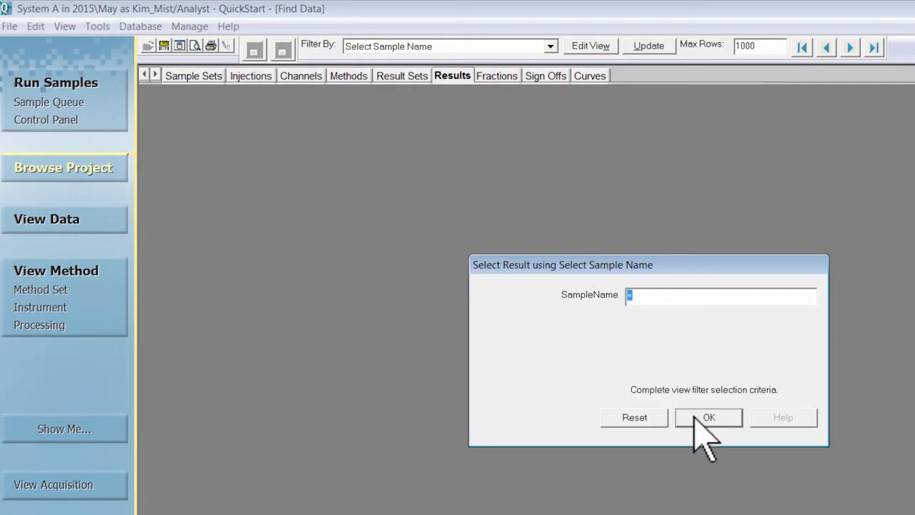
pyautogui.click(709, 418)
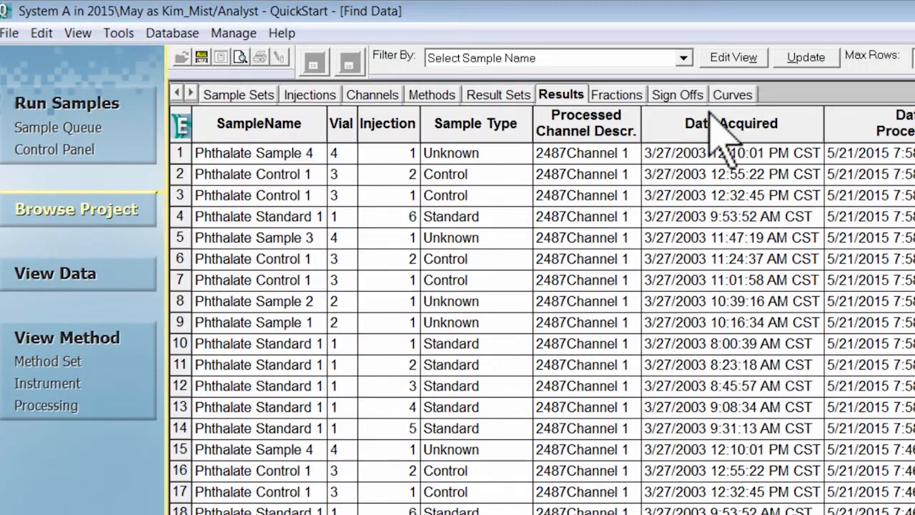
pyautogui.click(680, 57)
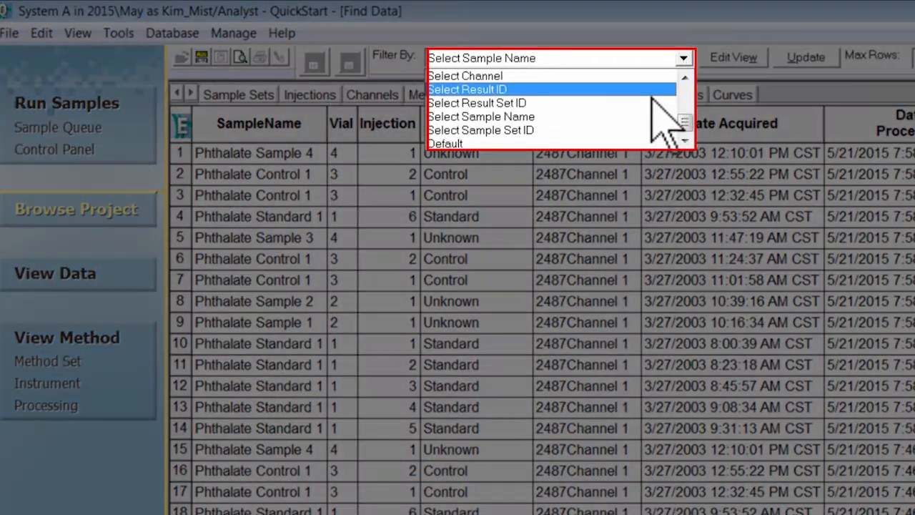